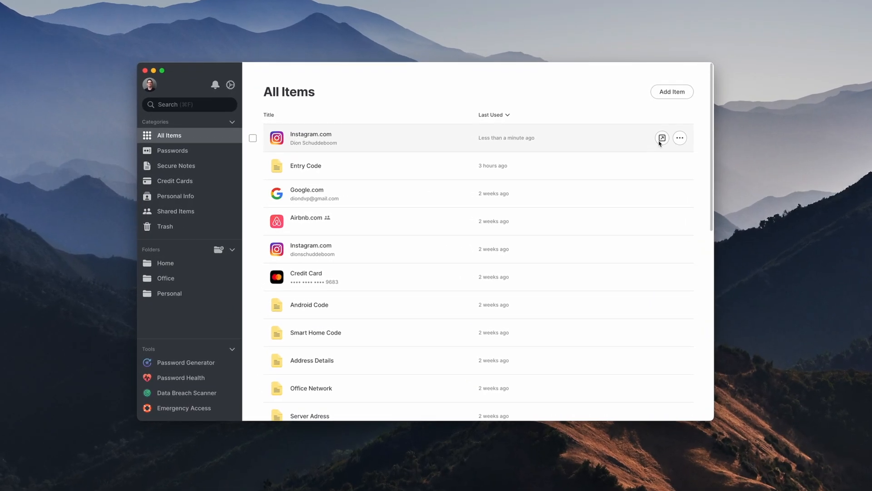
Share the Instagram.com login with a recipient, keeping Full rights.
left_click(680, 137)
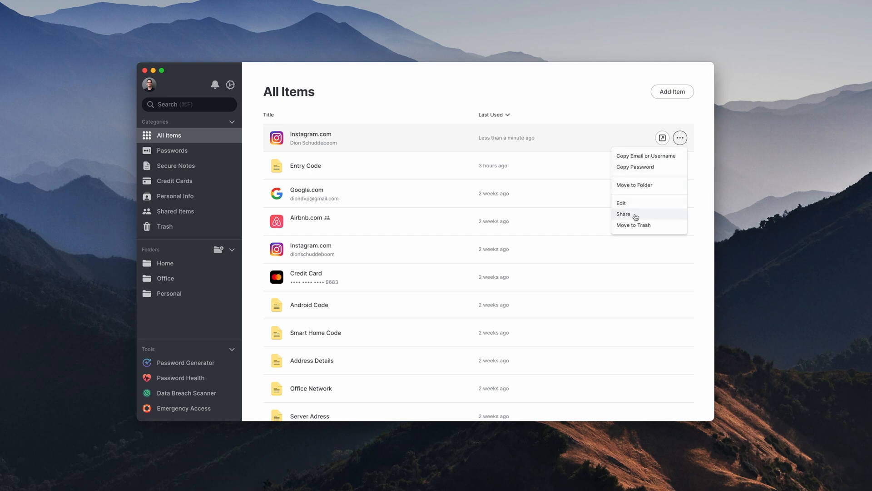
left_click(623, 214)
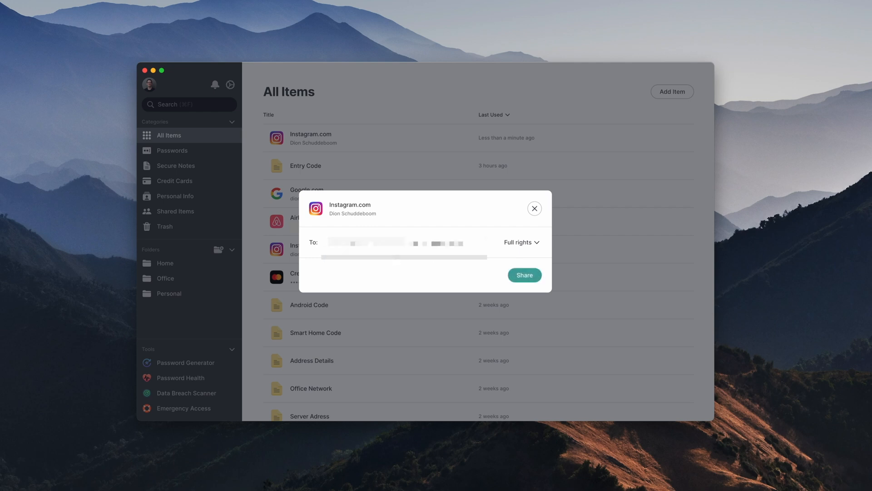
left_click(521, 242)
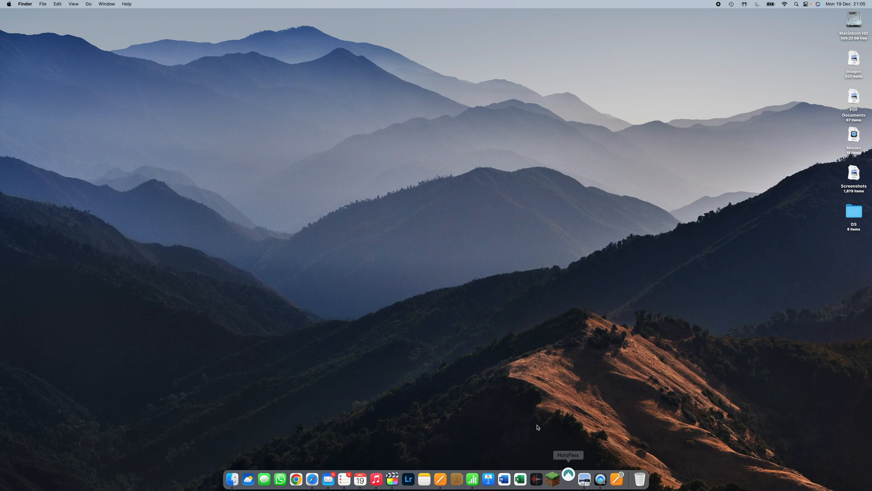
Launch NordPass from the Dock and unlock the vault to All Items.
left_click(567, 478)
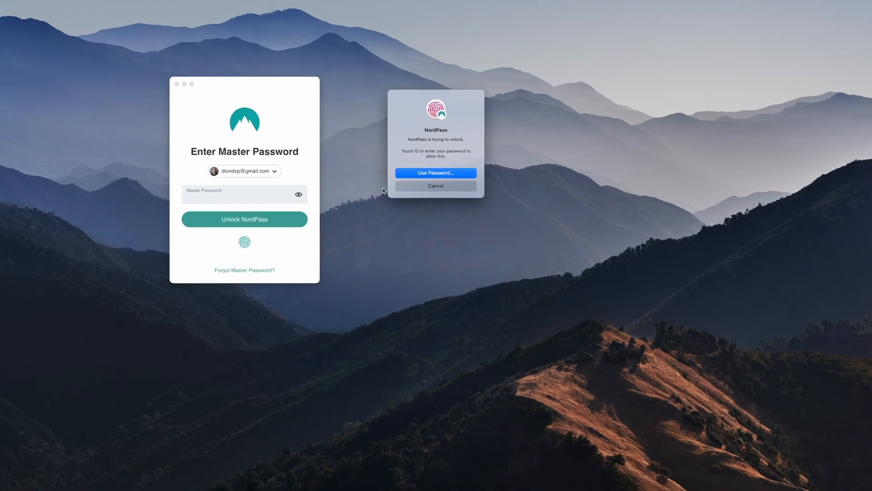
left_click(436, 186)
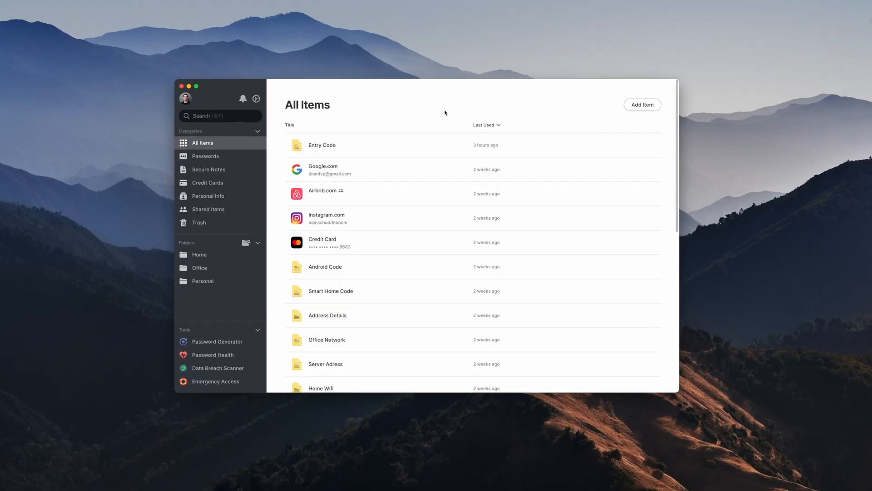
Add a new password item titled Instagram.com, save it and close its details.
left_click(642, 104)
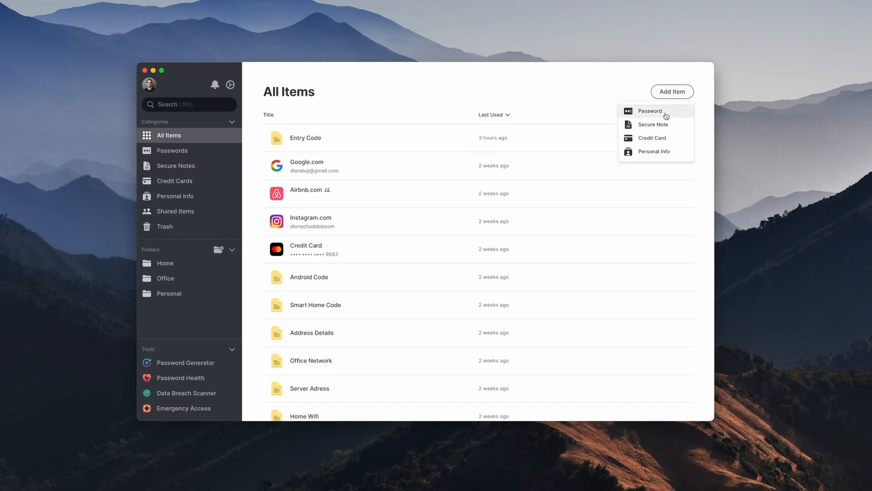
left_click(650, 111)
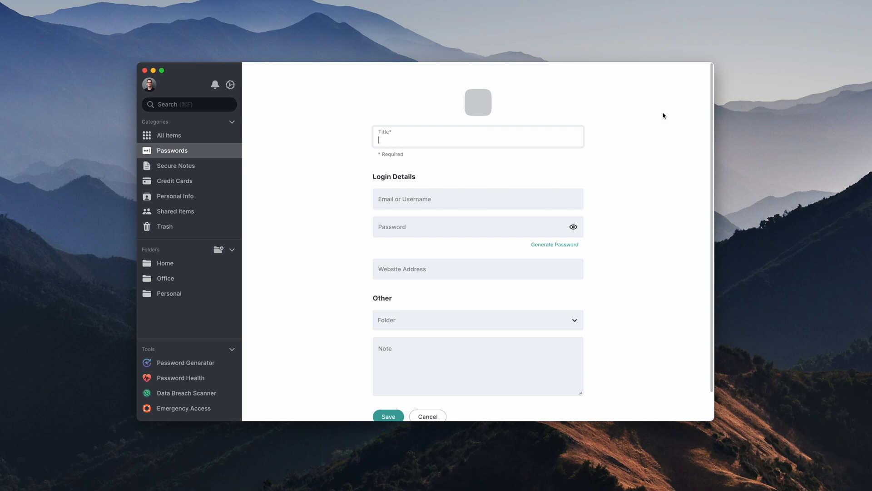
type("Ins")
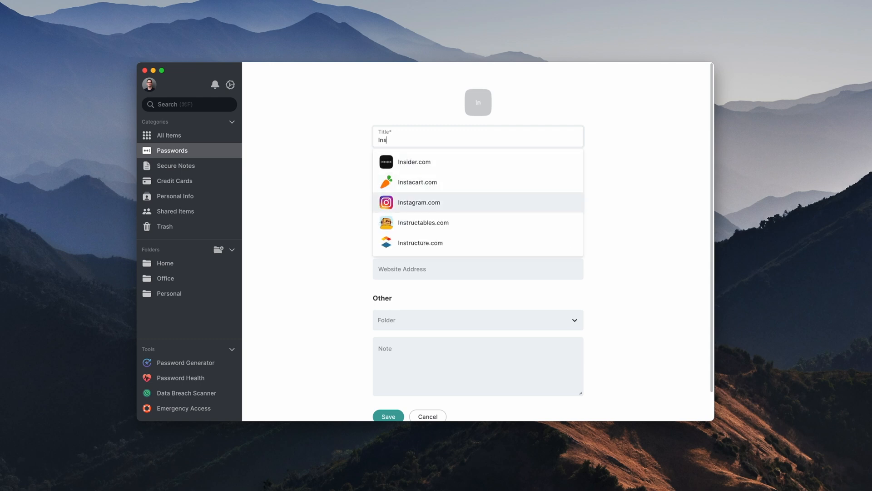
left_click(418, 202)
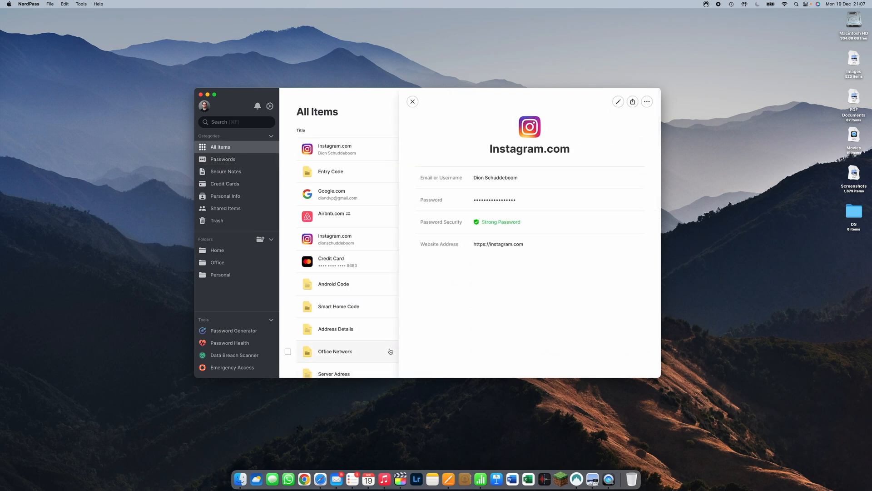
left_click(412, 101)
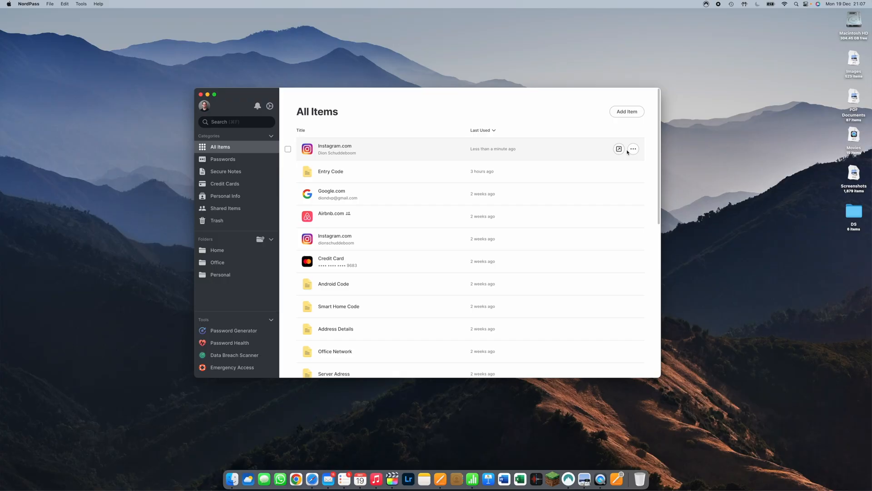
Share the new Instagram.com login, setting the recipient's access to Full rights.
left_click(633, 149)
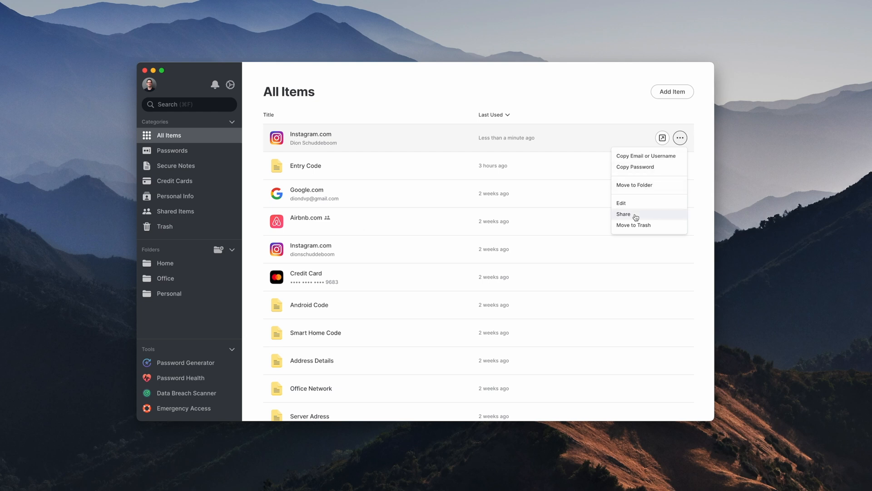
left_click(623, 214)
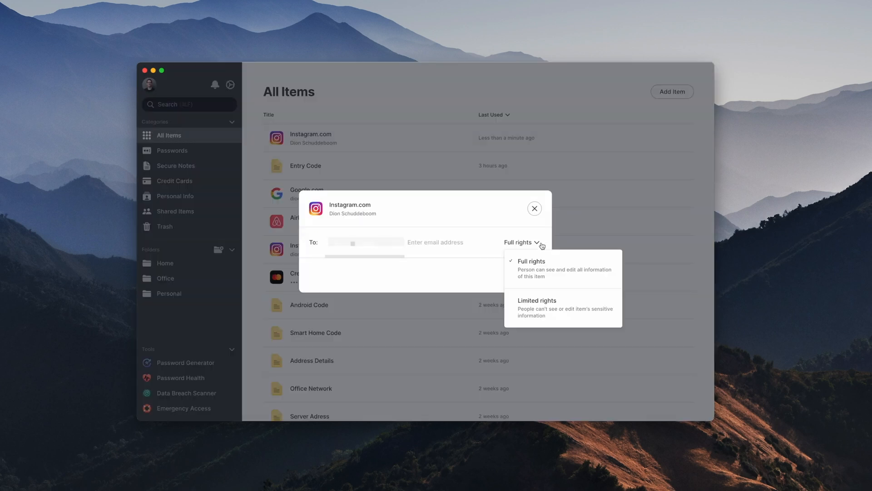
mouse_move(615, 285)
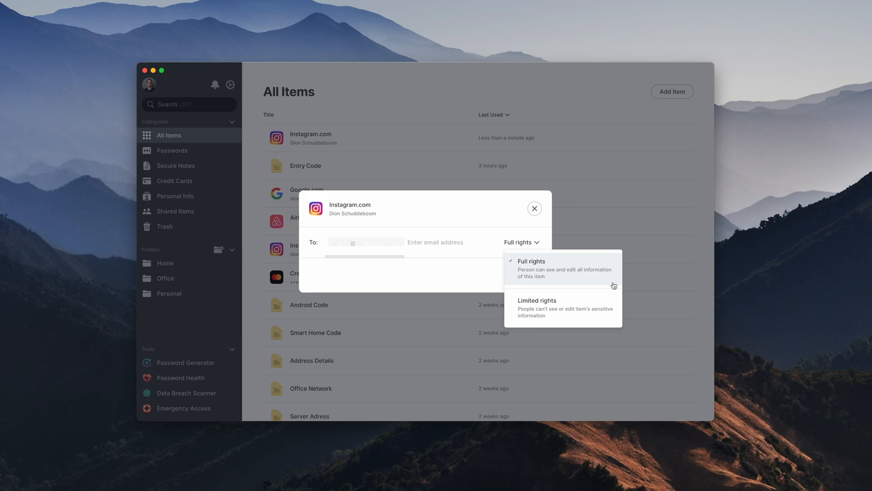
left_click(534, 209)
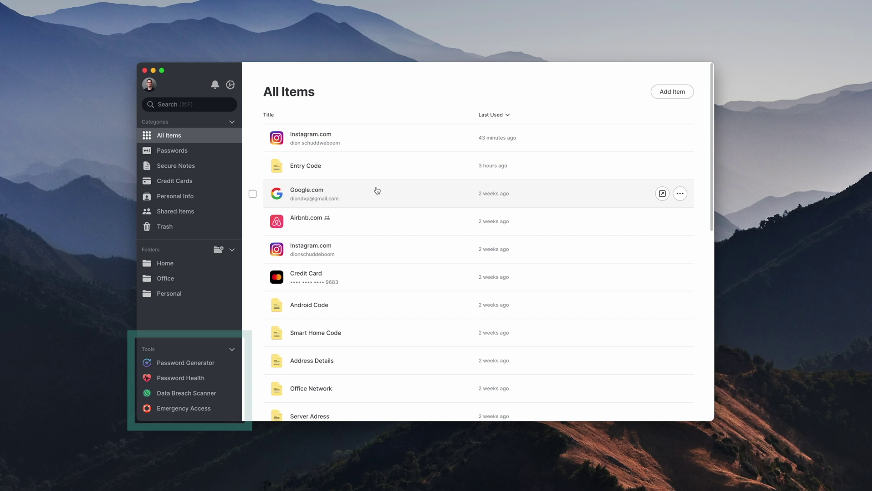
Generate two random 20-character passwords in Password Generator, then view Password Health.
left_click(186, 362)
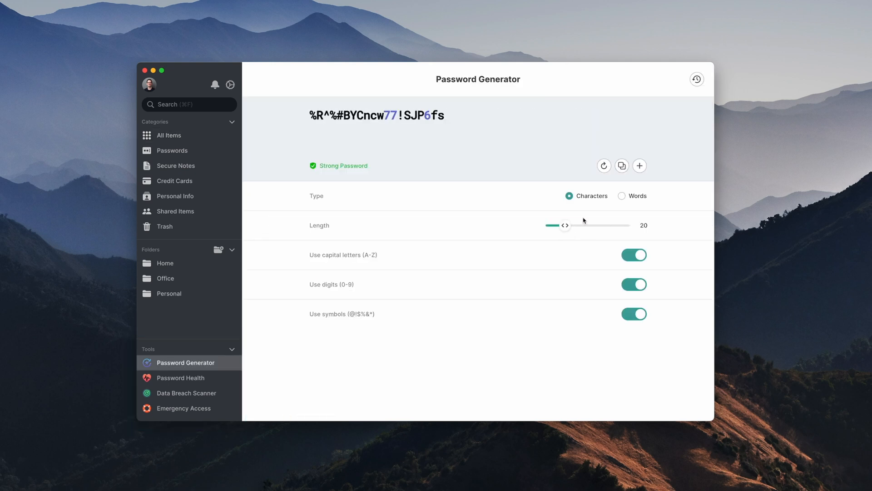
left_click(604, 165)
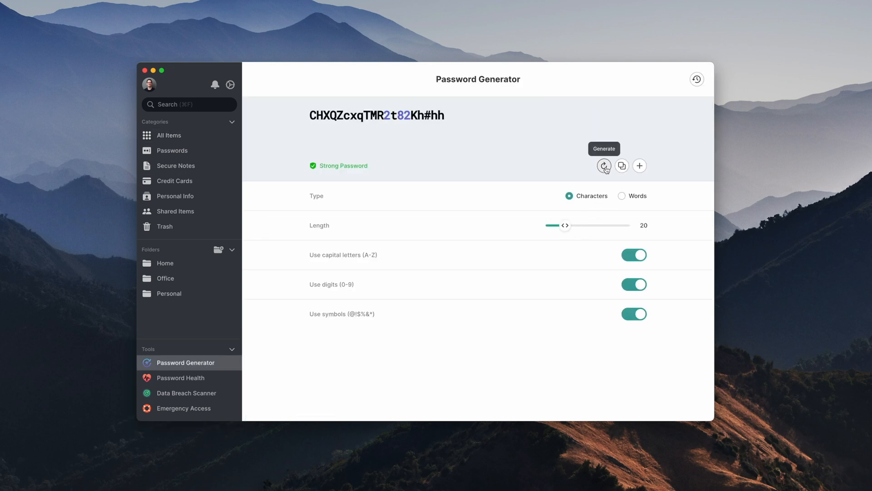
left_click(604, 165)
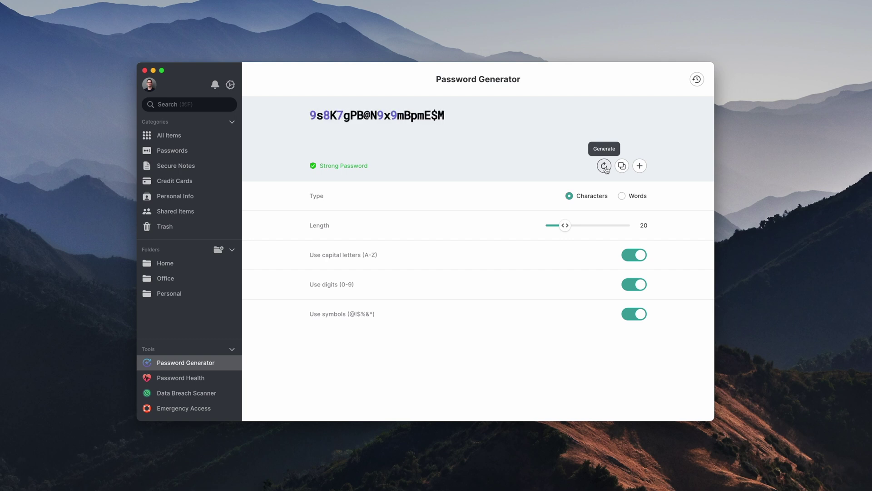
mouse_move(201, 384)
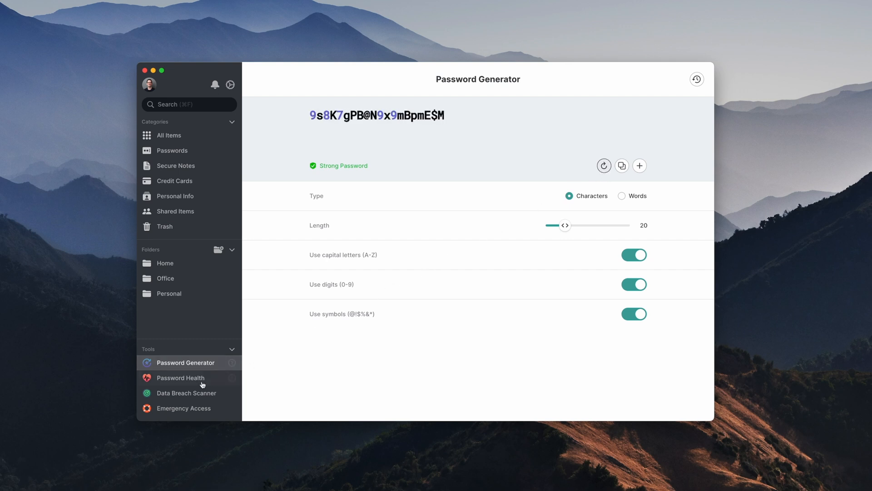
left_click(186, 392)
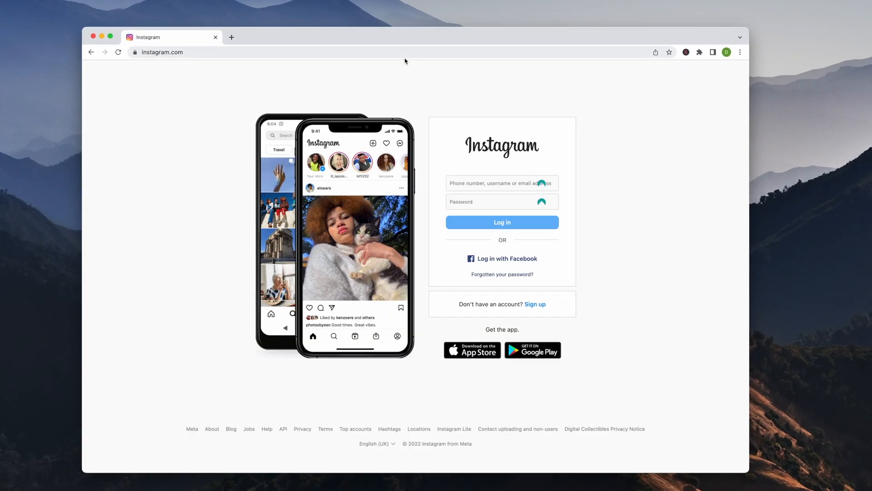
Autofill Chrome's Instagram login form with a saved NordPass Instagram account.
left_click(501, 183)
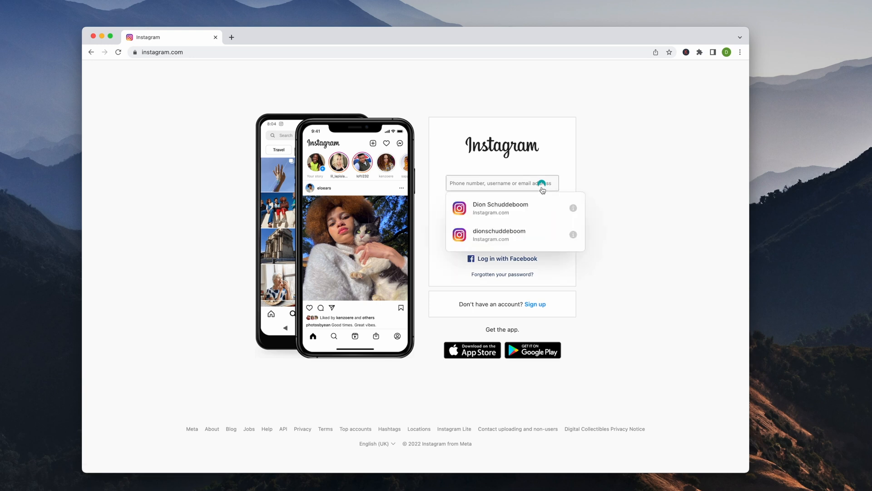
left_click(499, 209)
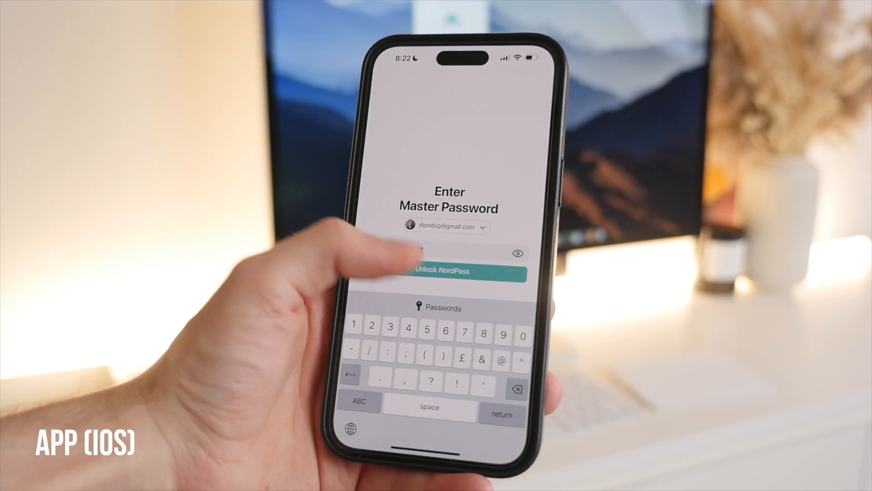
Unlock the NordPass iPhone app with the master password, keeping Face ID unlocking on.
left_click(446, 272)
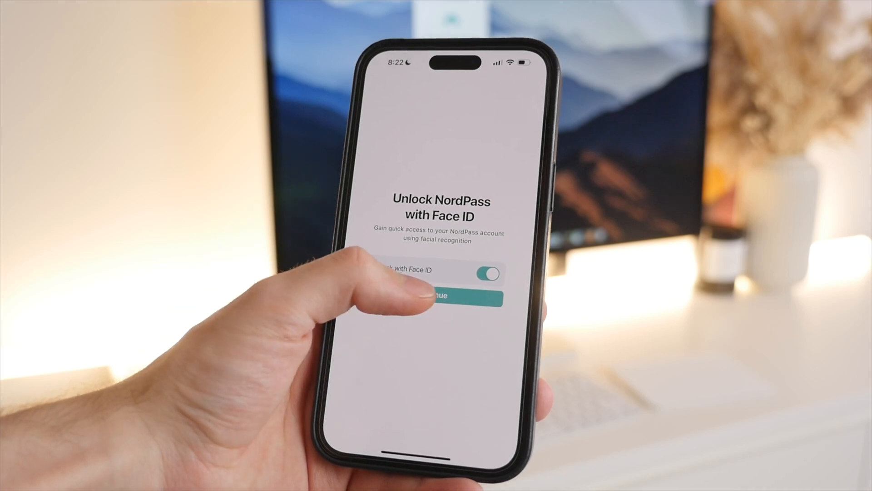
left_click(440, 295)
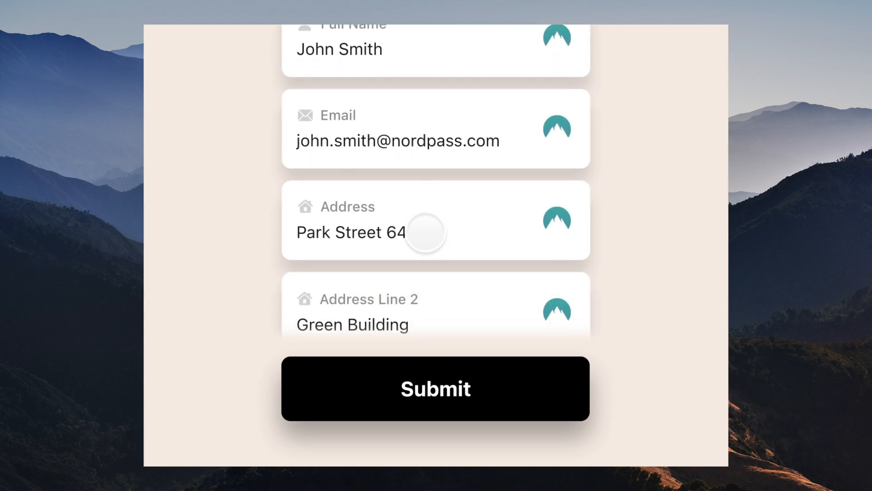
Submit the autofilled address form and begin a secure note titled 'Safe Combina'.
left_click(436, 388)
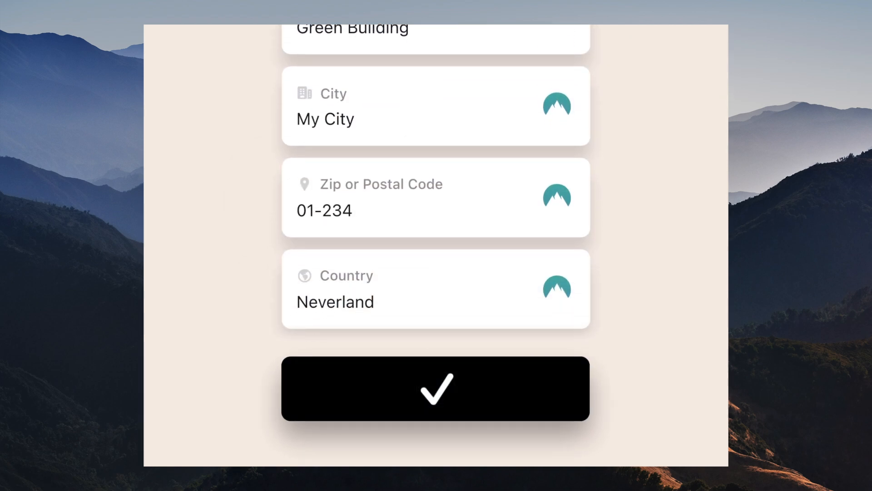
left_click(436, 389)
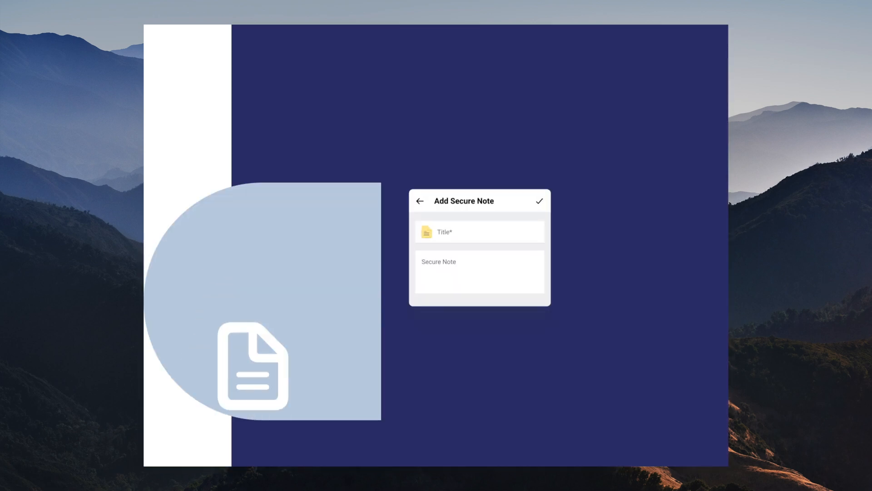
type("Safe Combina")
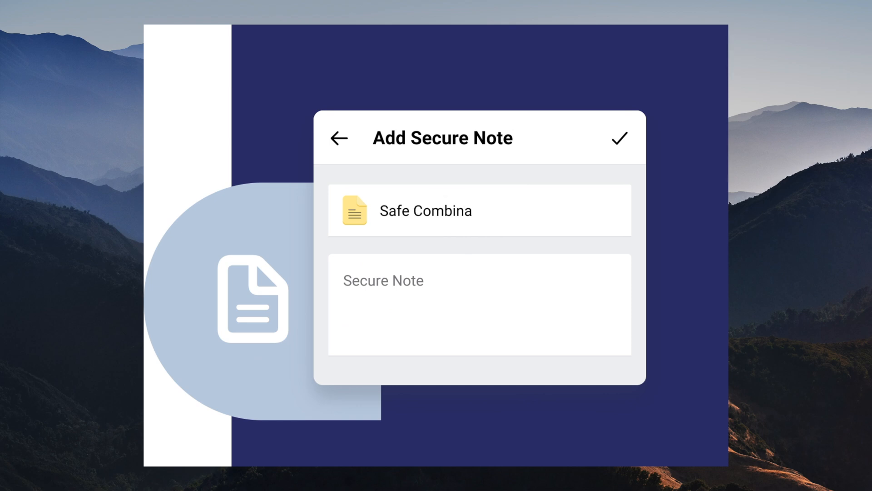